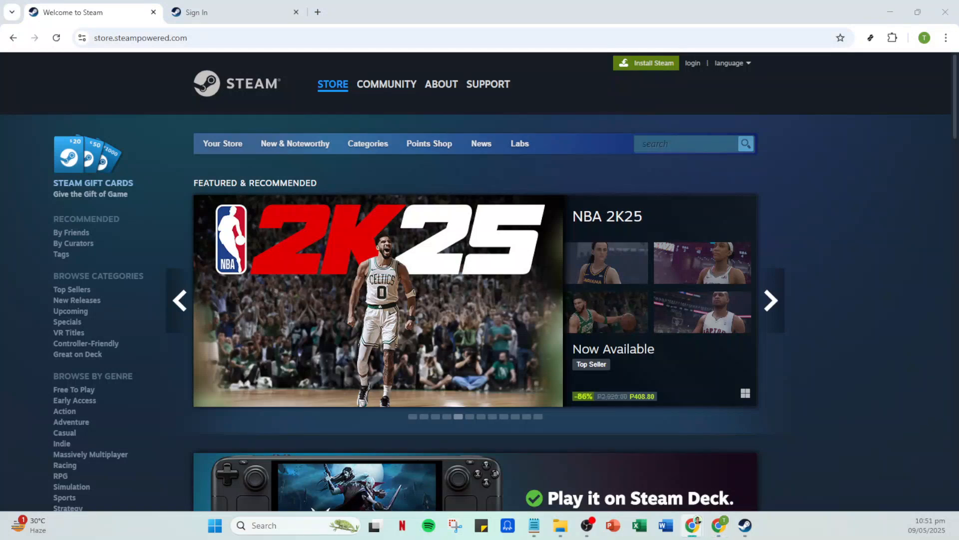
mouse_move(863, 407)
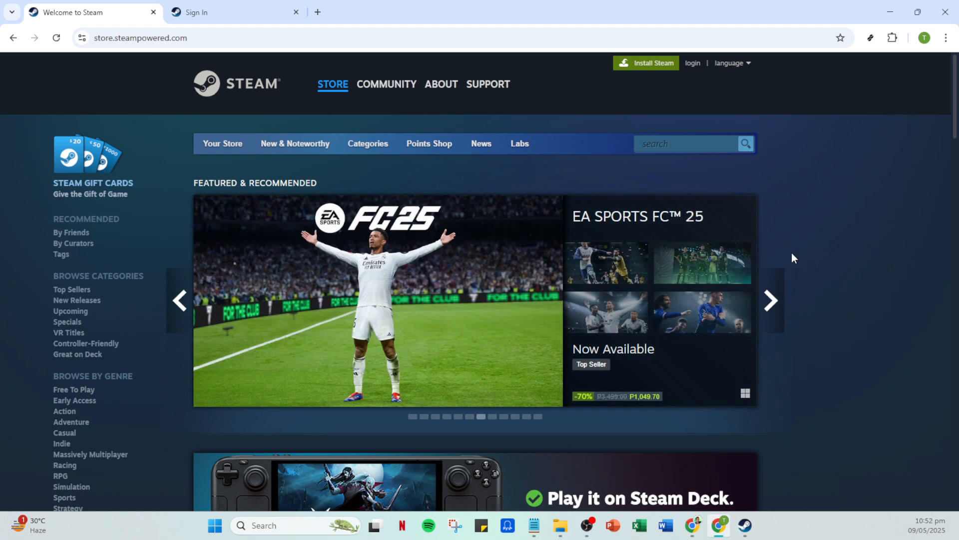
mouse_move(837, 208)
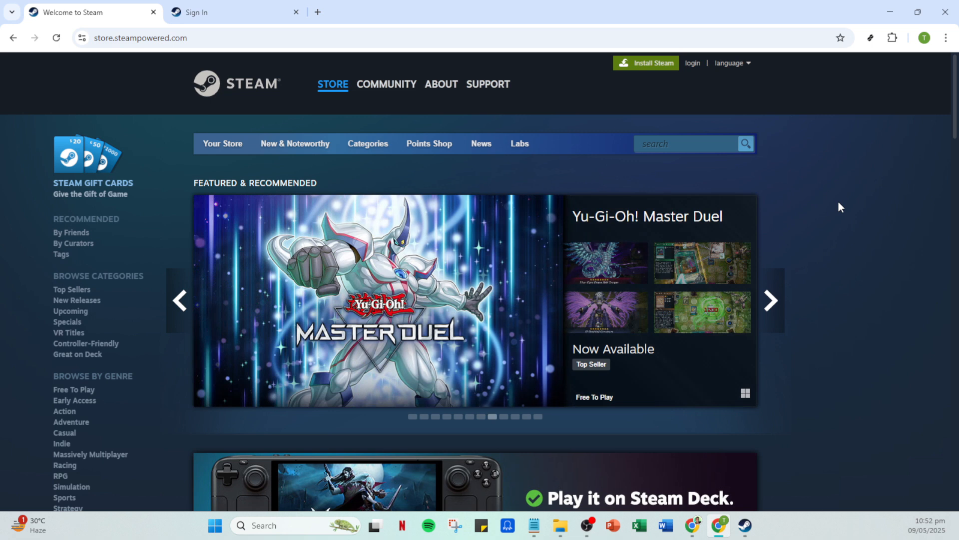
mouse_move(764, 120)
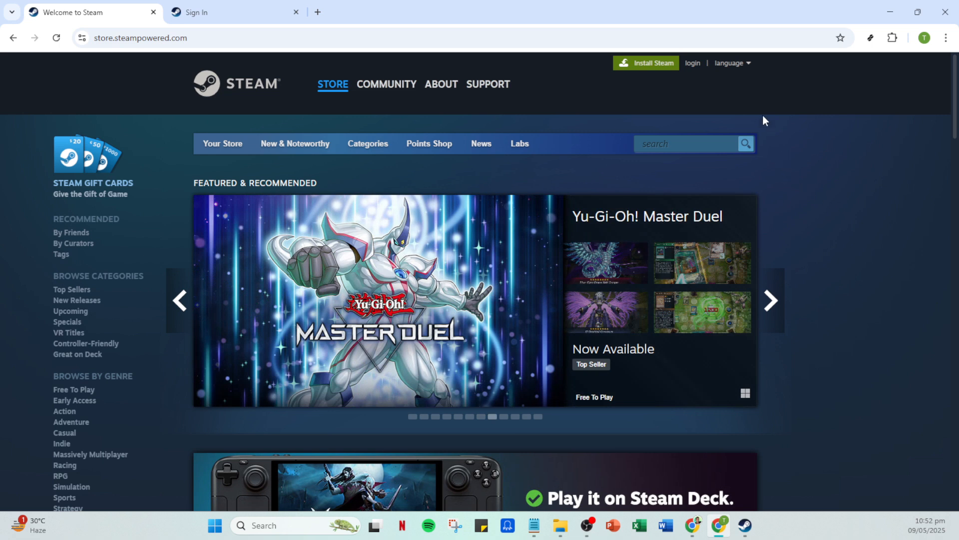
mouse_move(692, 65)
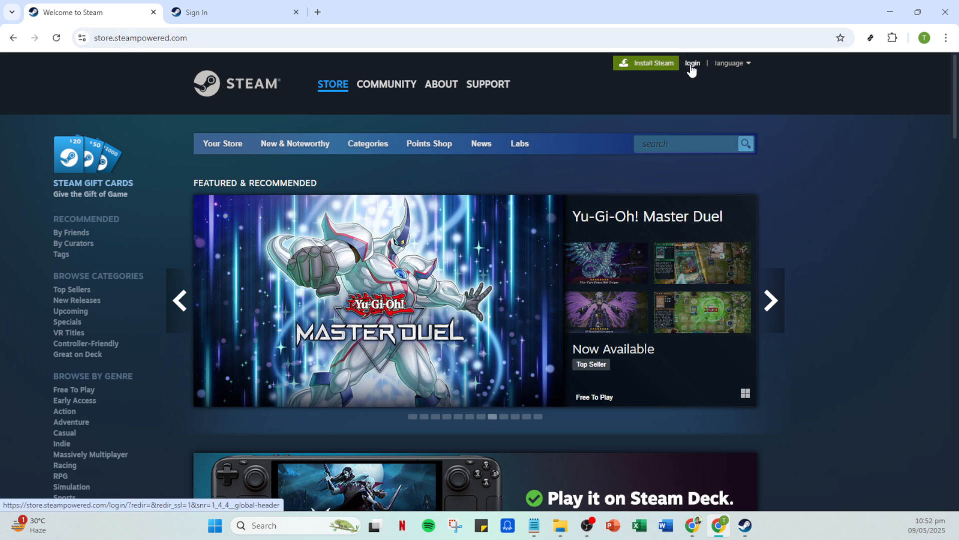
Start signing in from the Steam Store page's login link.
left_click(693, 63)
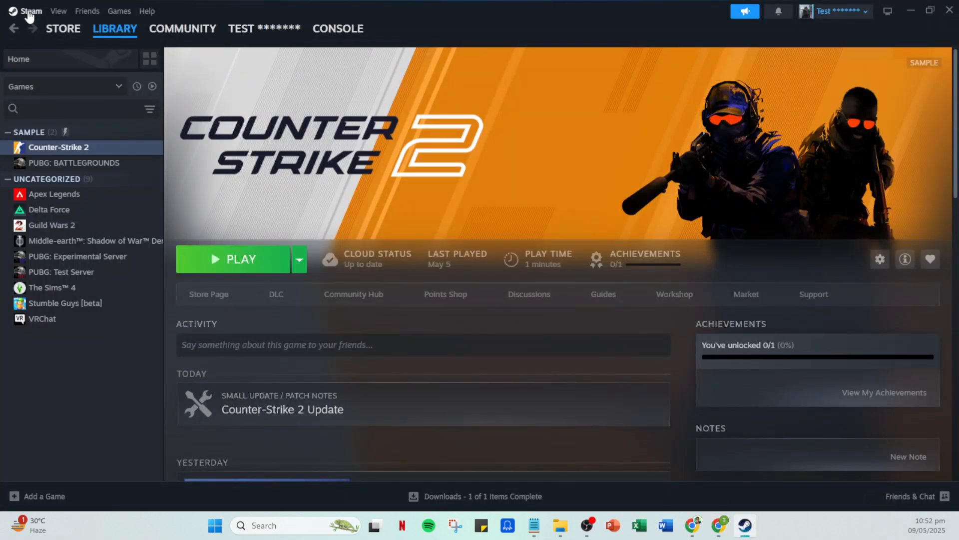
Reach the Cloud page of Steam Settings via the Steam menu, showing Steam Cloud enabled.
left_click(31, 11)
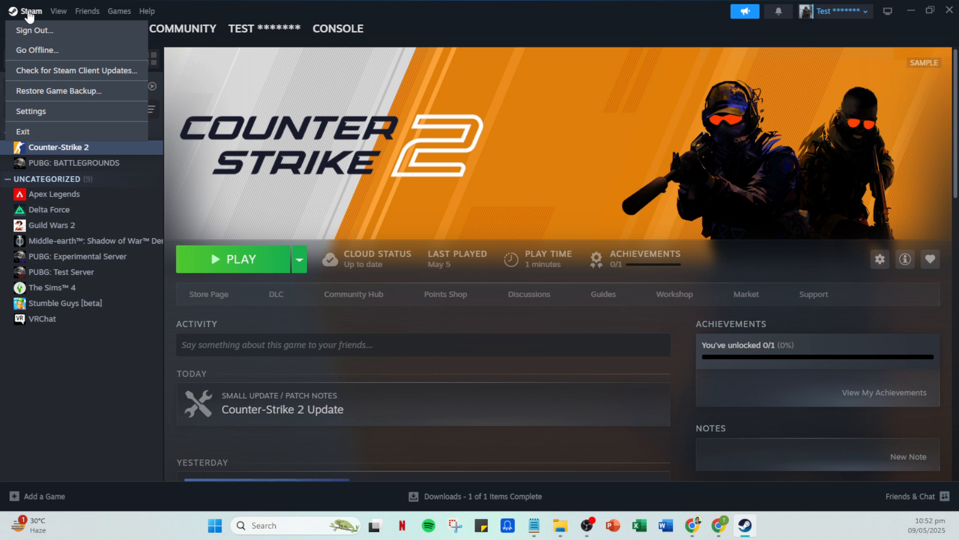
mouse_move(30, 111)
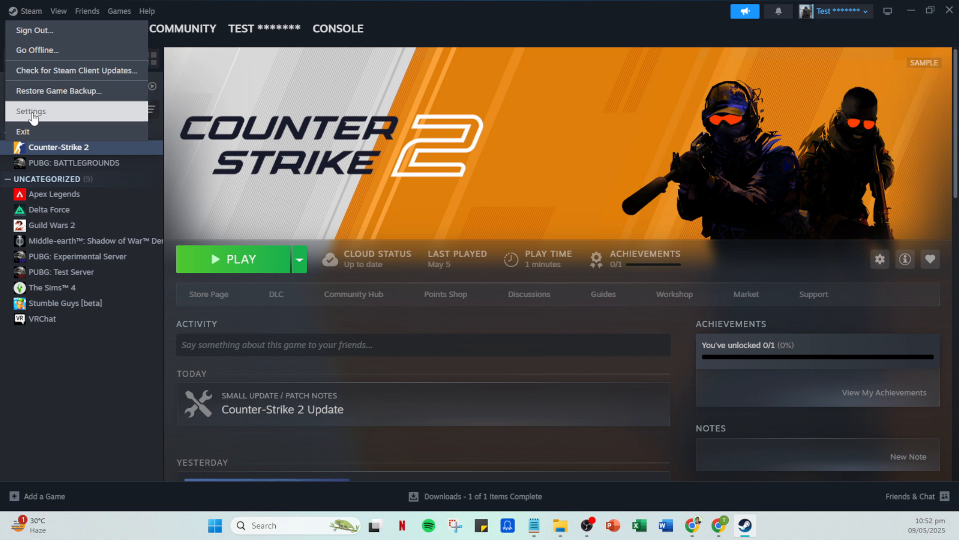
left_click(27, 111)
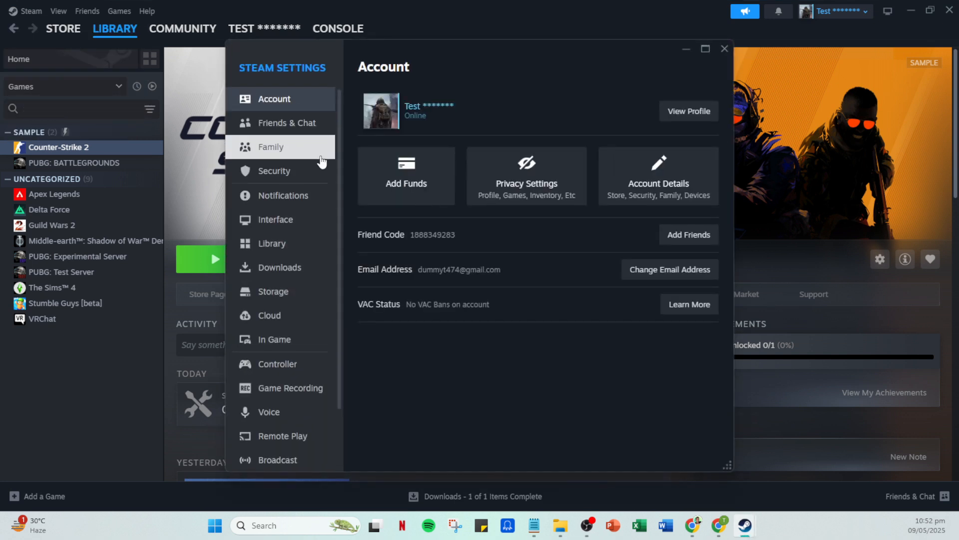
mouse_move(292, 171)
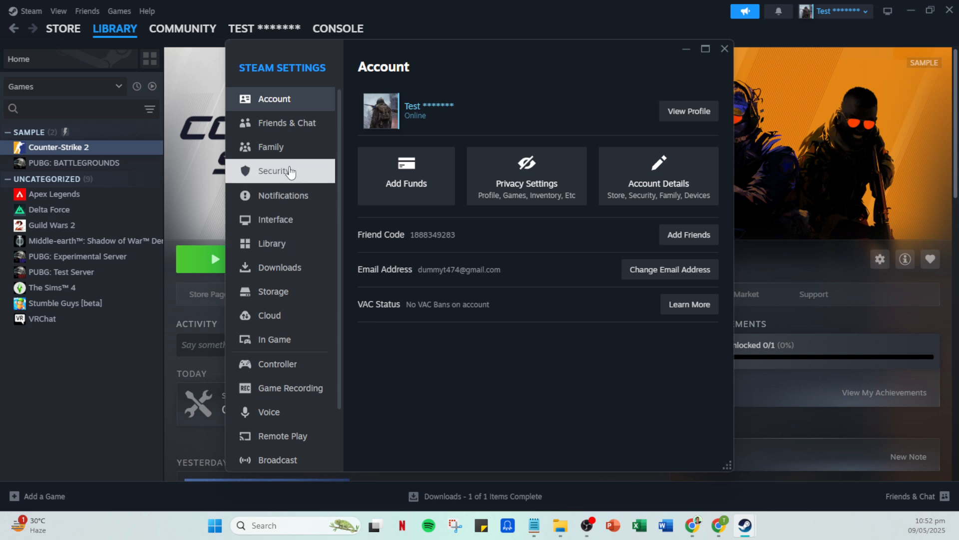
mouse_move(291, 324)
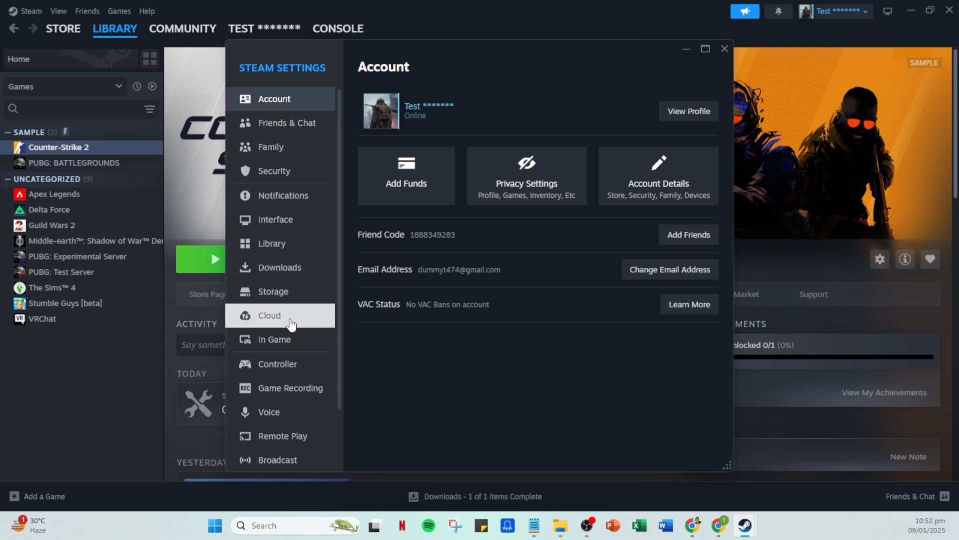
left_click(270, 315)
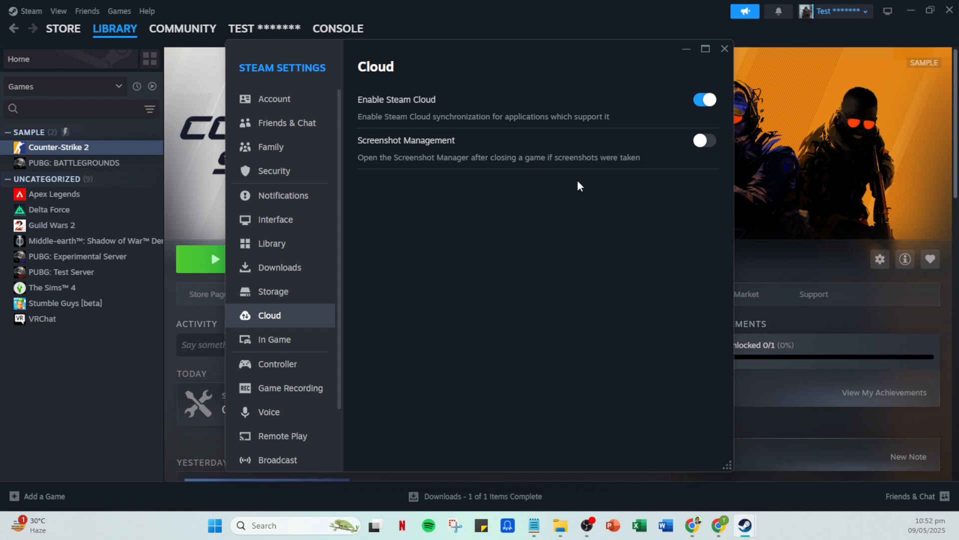
Leave Settings and view Counter-Strike 2's Installed Files properties with its 56.2 GB install size.
left_click(725, 48)
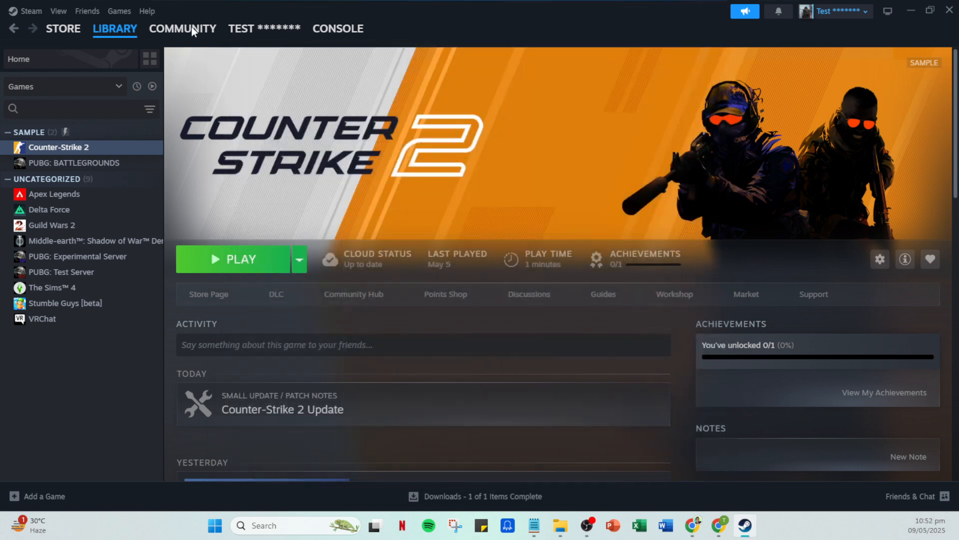
left_click(114, 28)
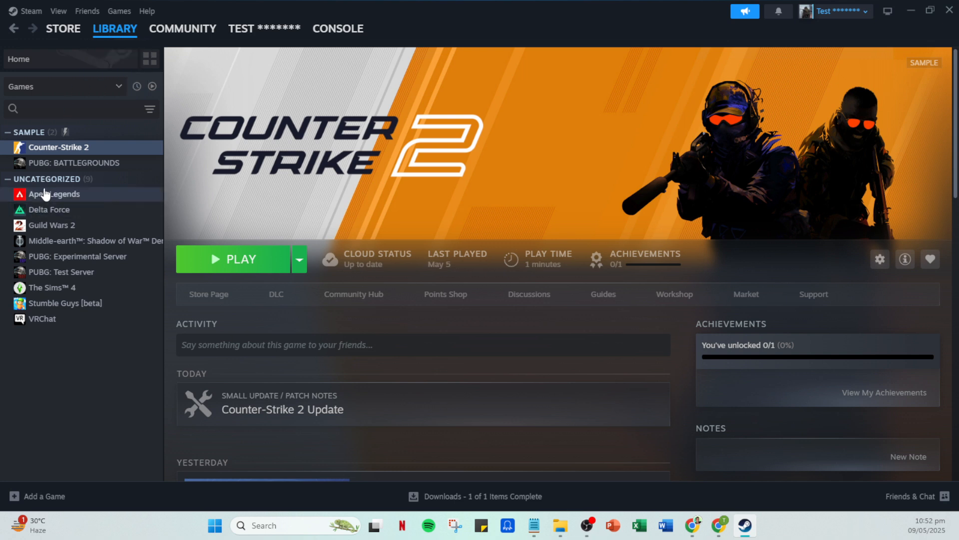
right_click(58, 147)
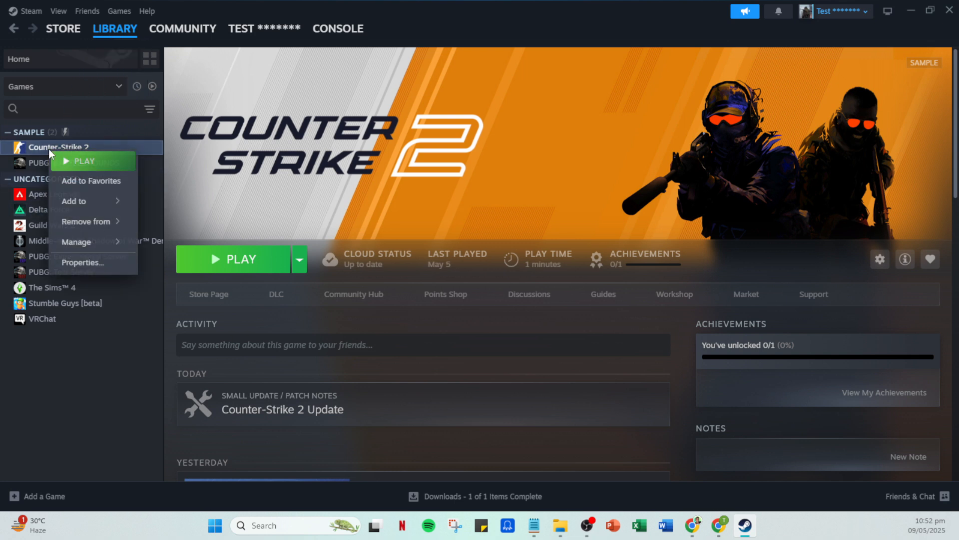
mouse_move(82, 242)
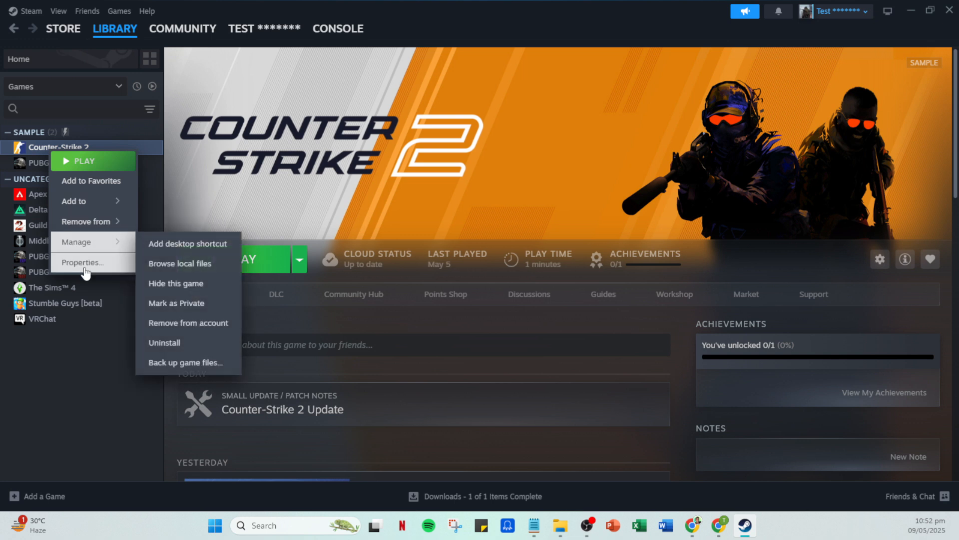
left_click(83, 262)
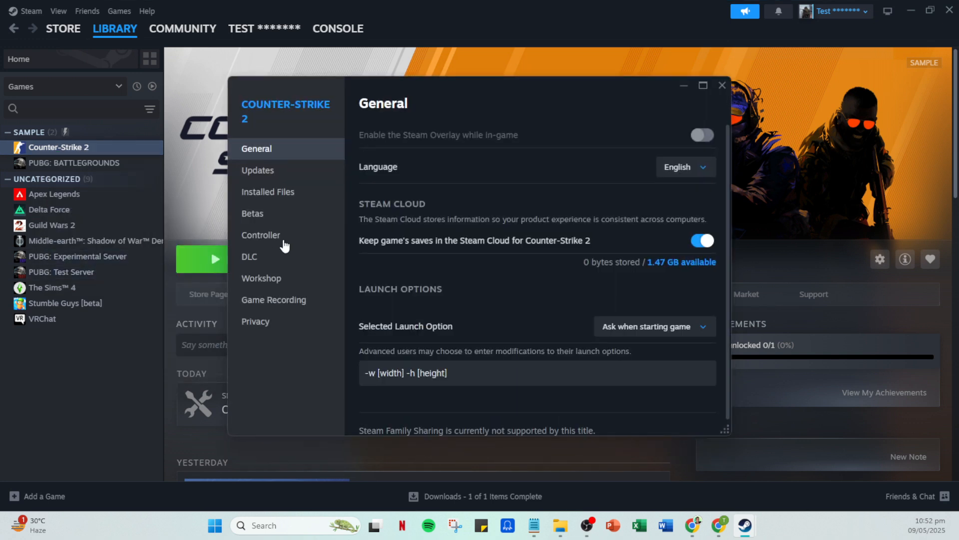
mouse_move(348, 202)
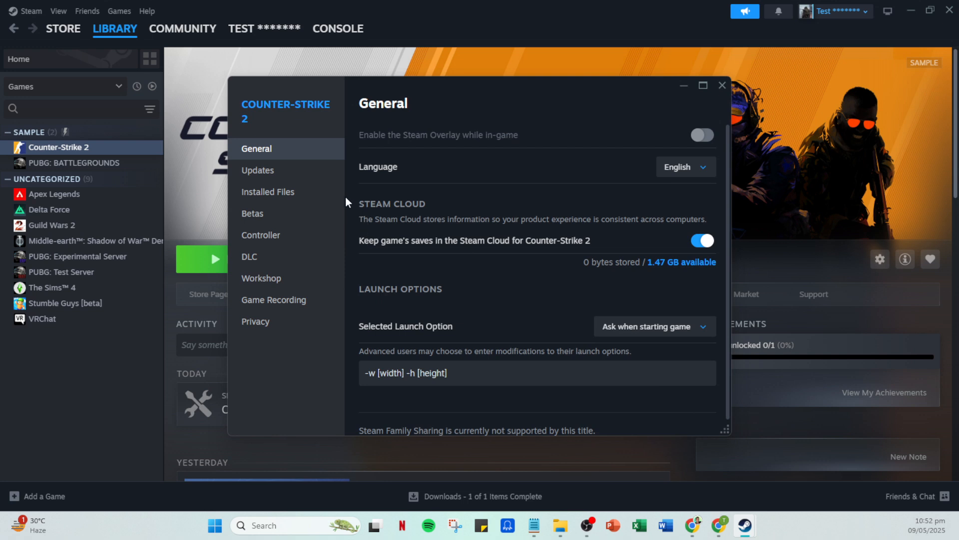
left_click(268, 192)
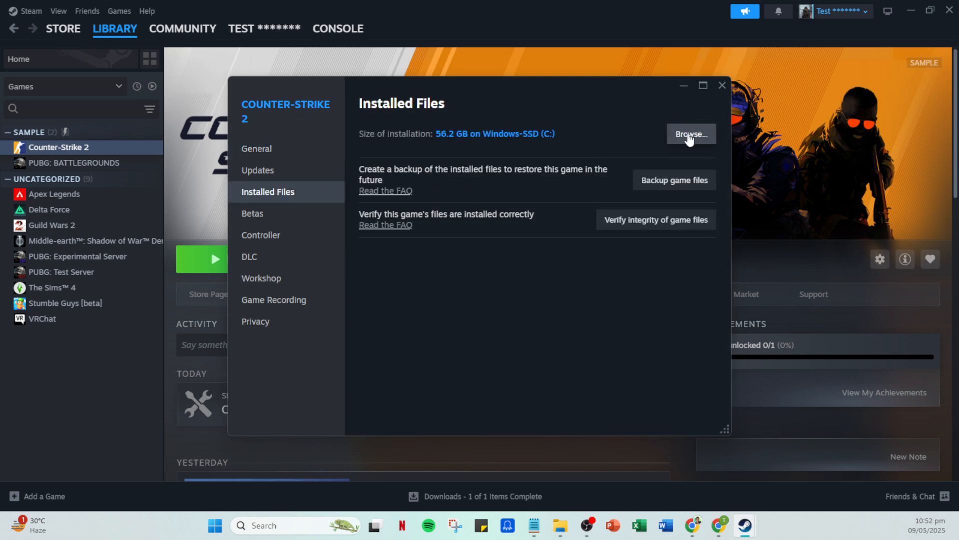
Dismiss the Counter-Strike 2 Properties window, returning to its library page.
left_click(692, 134)
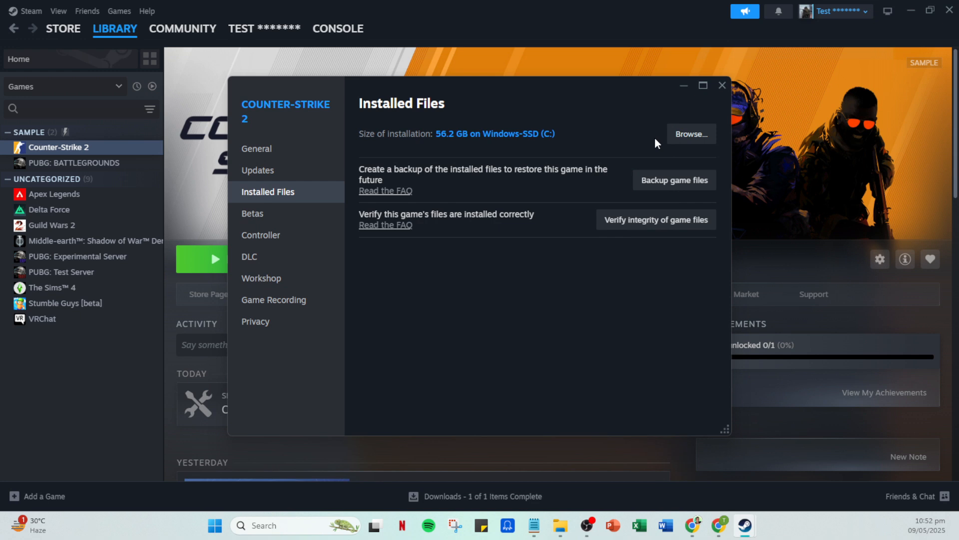
mouse_move(649, 135)
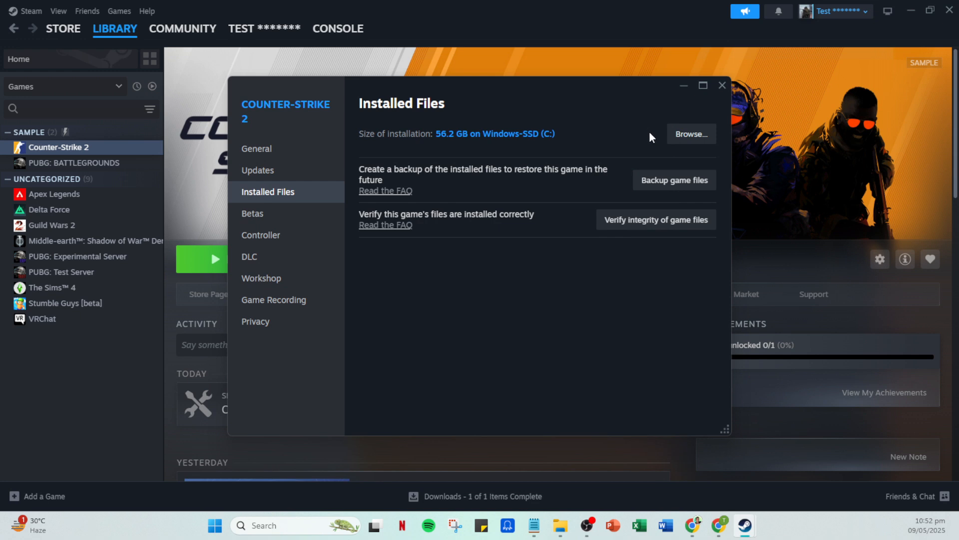
mouse_move(596, 123)
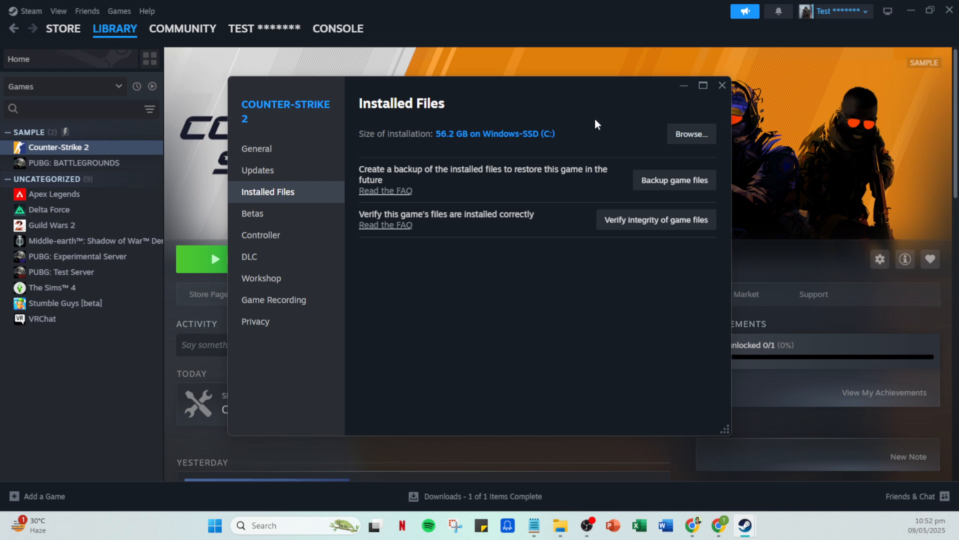
left_click(722, 85)
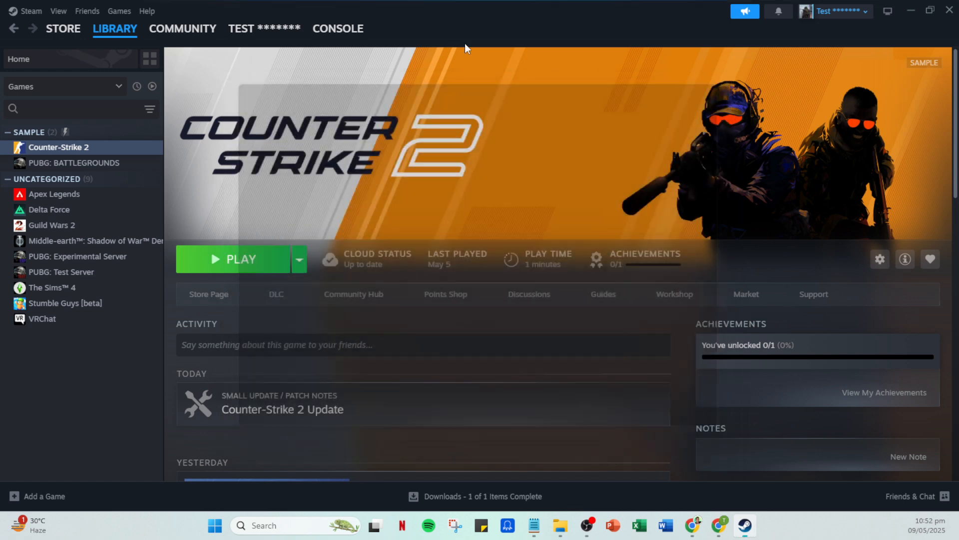
Return to the Cloud page of Steam Settings, confirming Enable Steam Cloud is on.
left_click(31, 11)
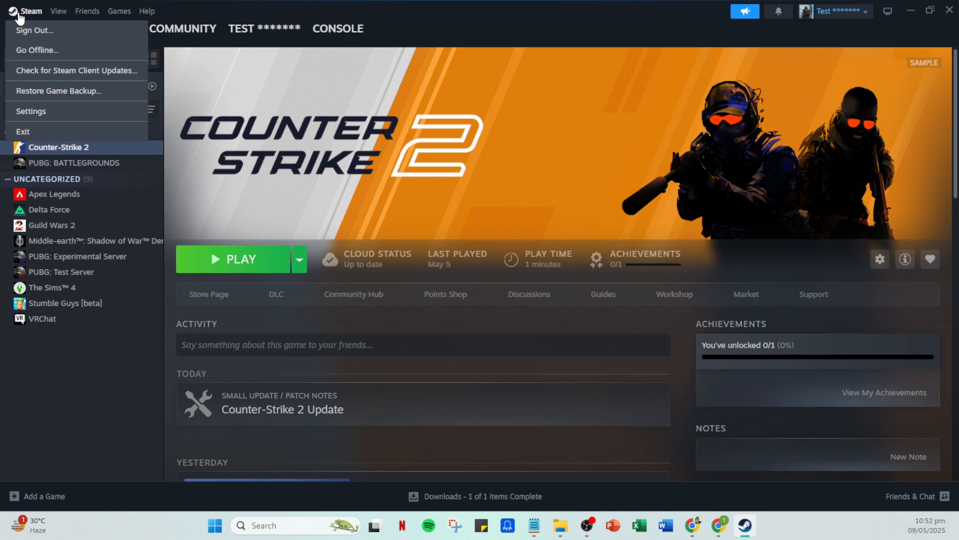
mouse_move(31, 110)
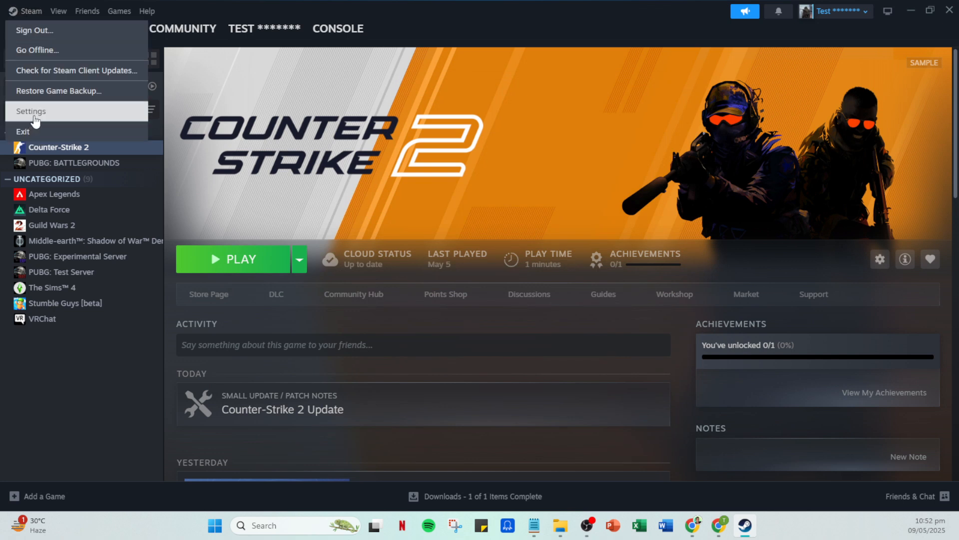
left_click(30, 111)
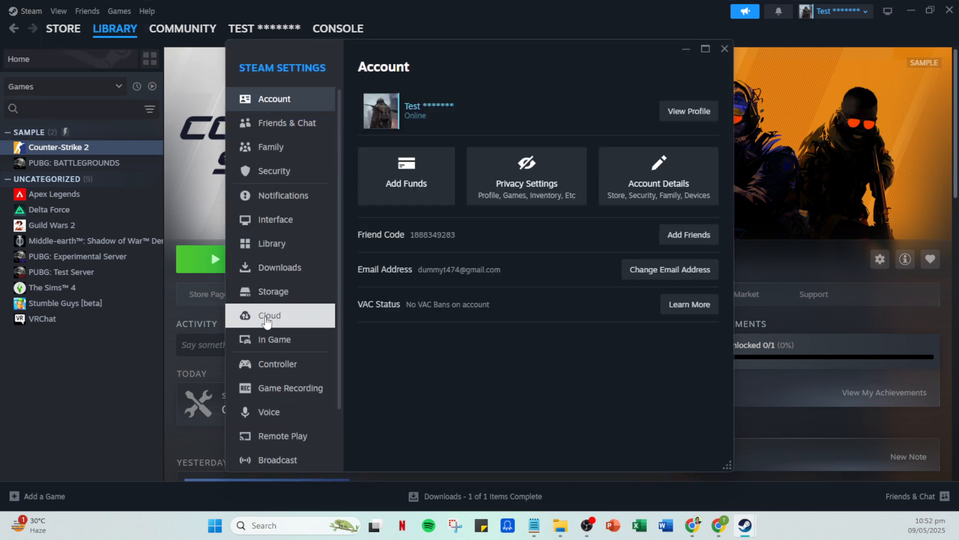
left_click(270, 315)
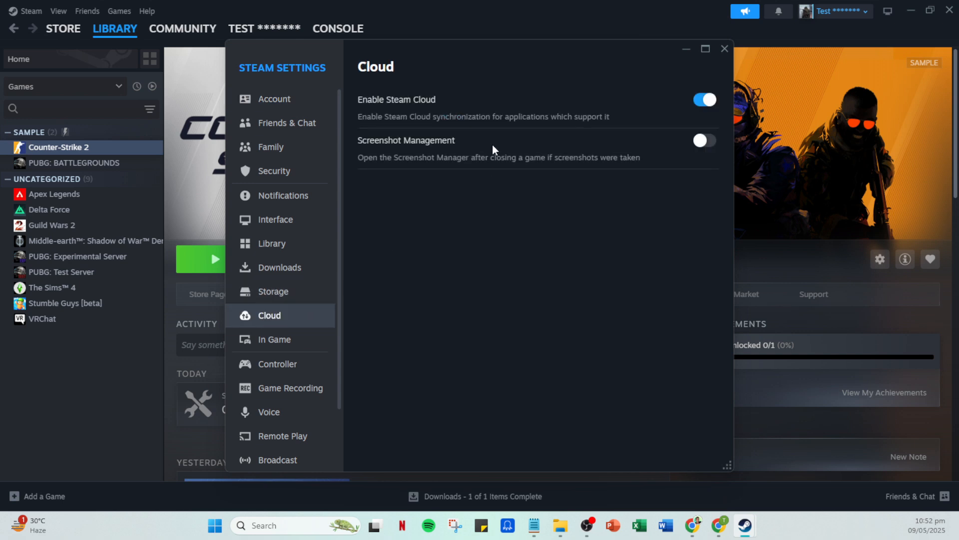
mouse_move(577, 128)
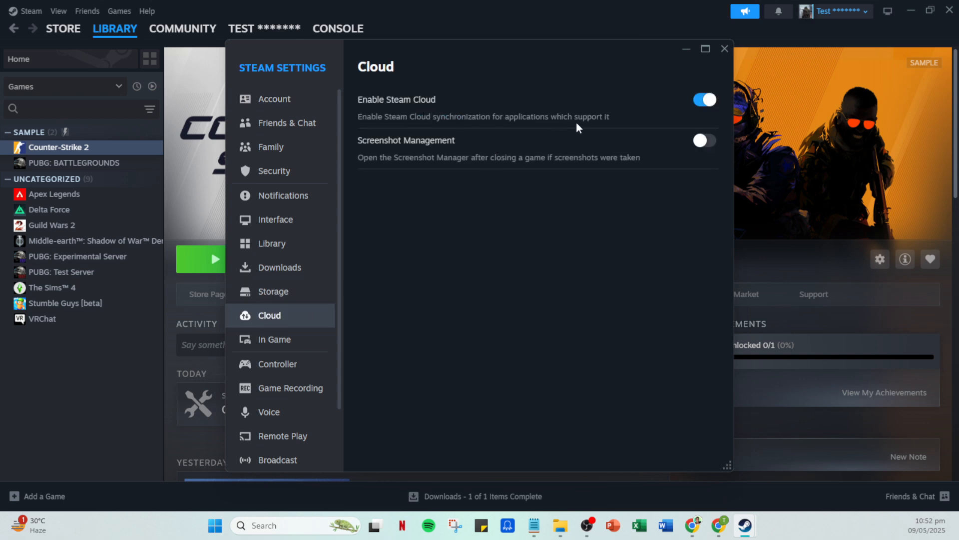
mouse_move(579, 144)
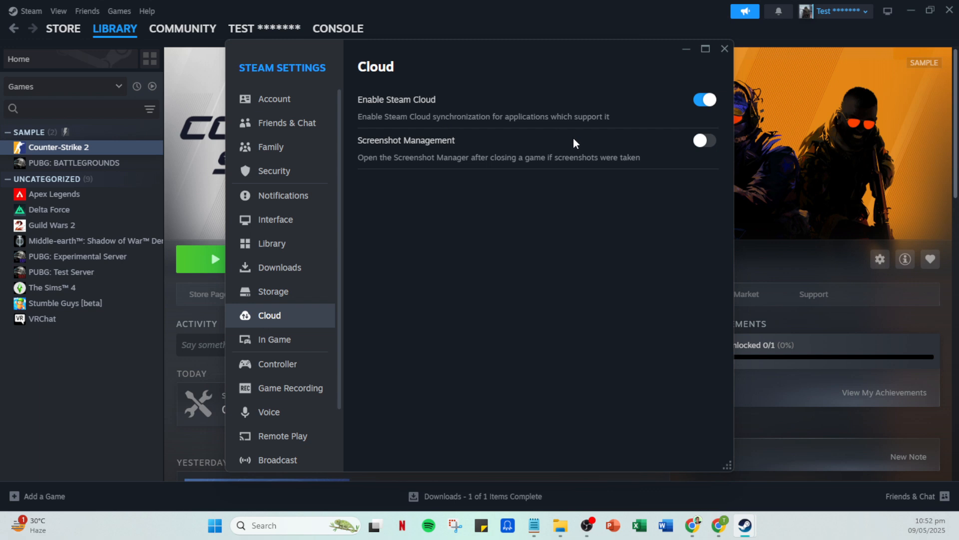
mouse_move(571, 145)
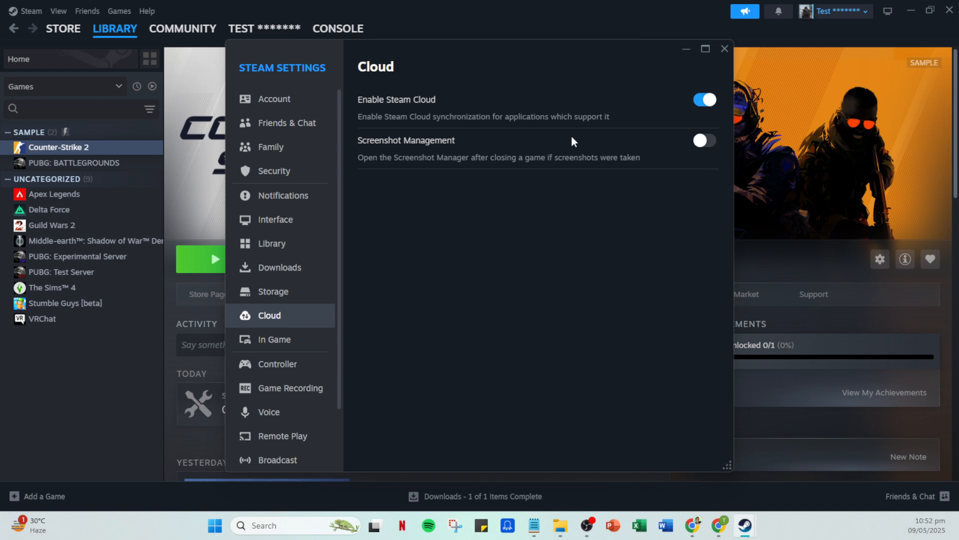
mouse_move(745, 47)
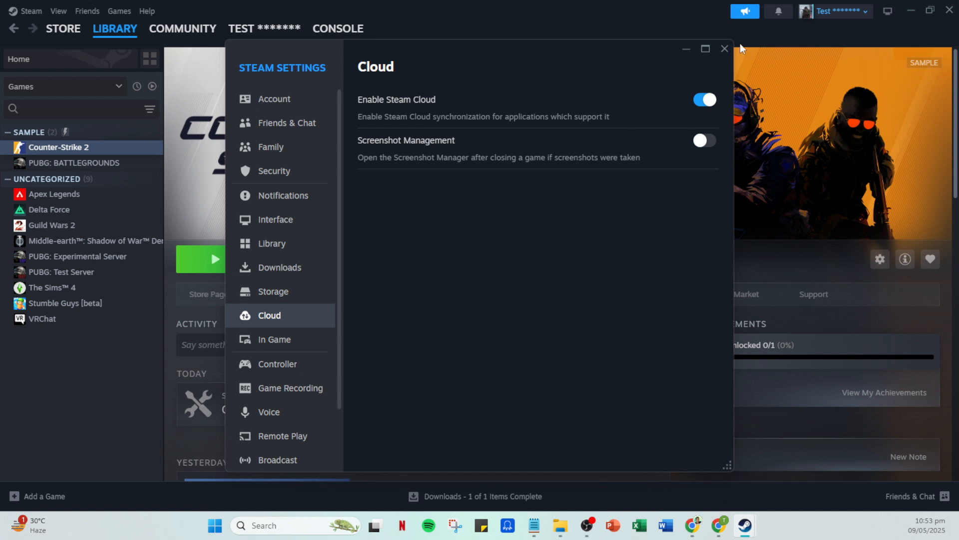
mouse_move(724, 49)
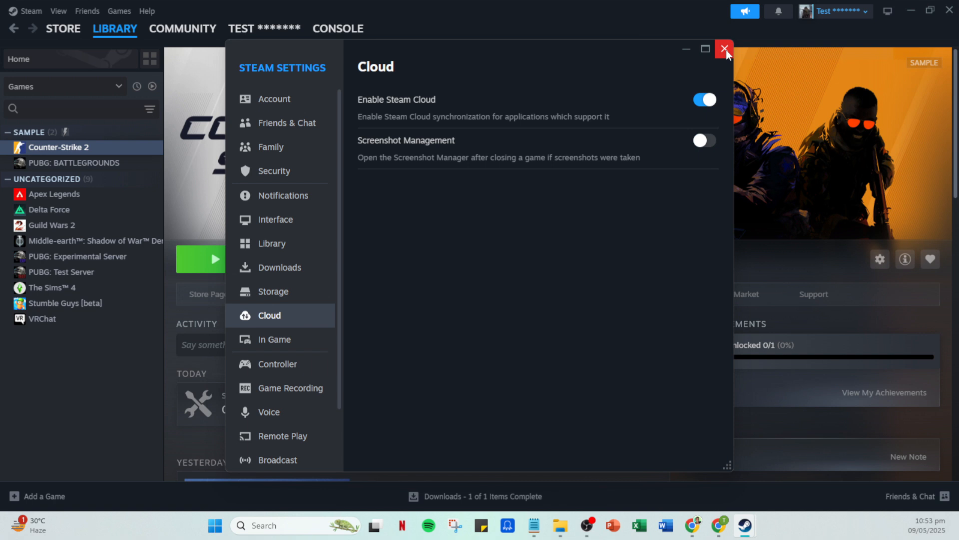
mouse_move(727, 55)
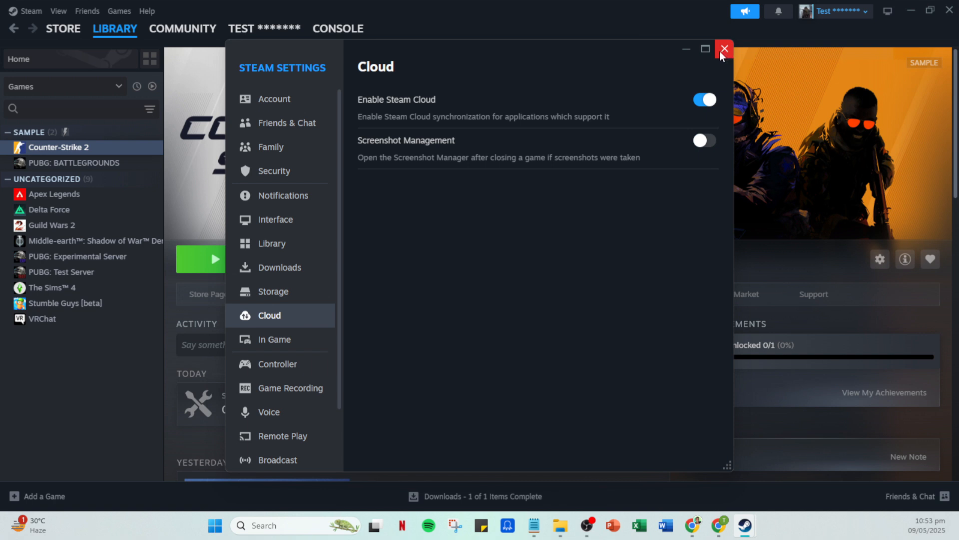